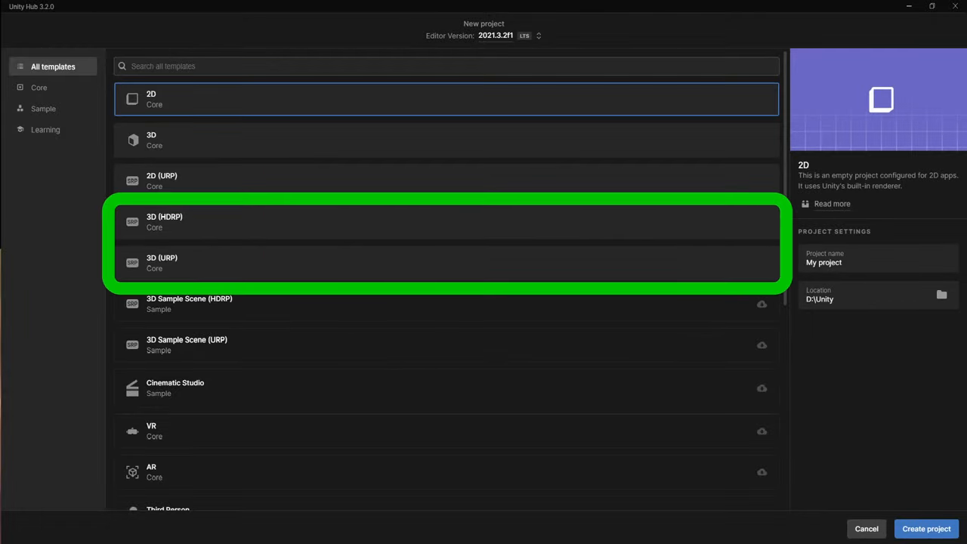
Step: Choose the 3D (HDRP) template so the Porsche beach project opens in the editor
left_click(926, 529)
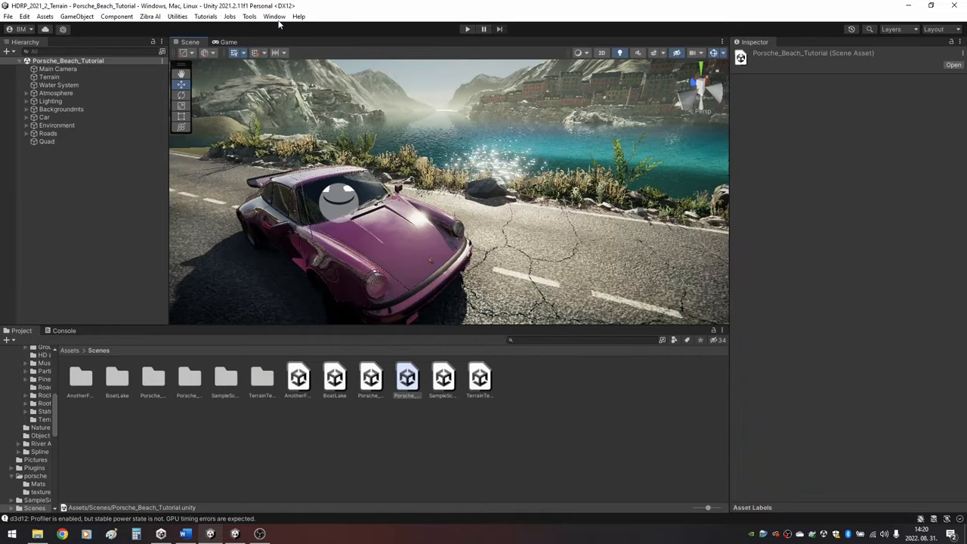
Step: Install the Cinematic Studio feature (Timeline, Cinemachine, Recorder) from the Unity Registry in Package Manager
left_click(275, 15)
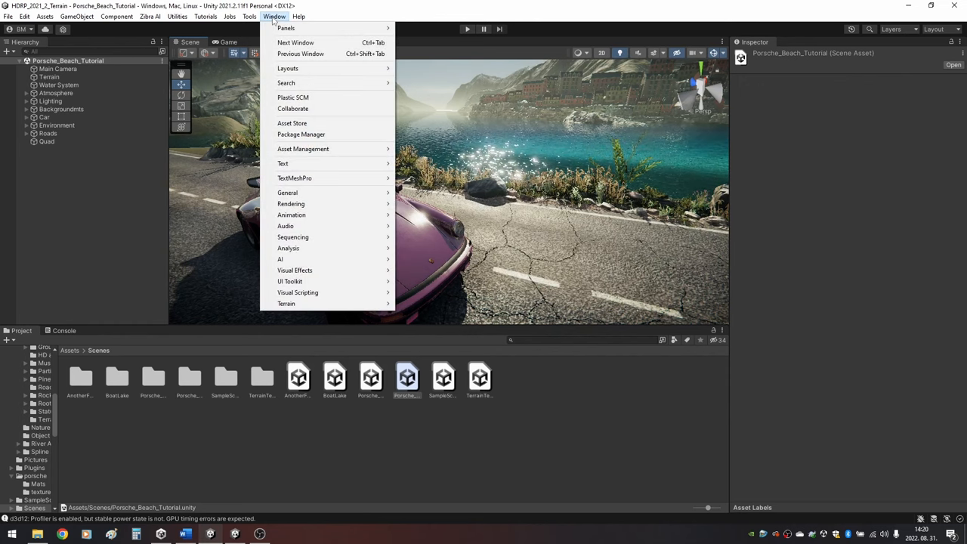
left_click(300, 133)
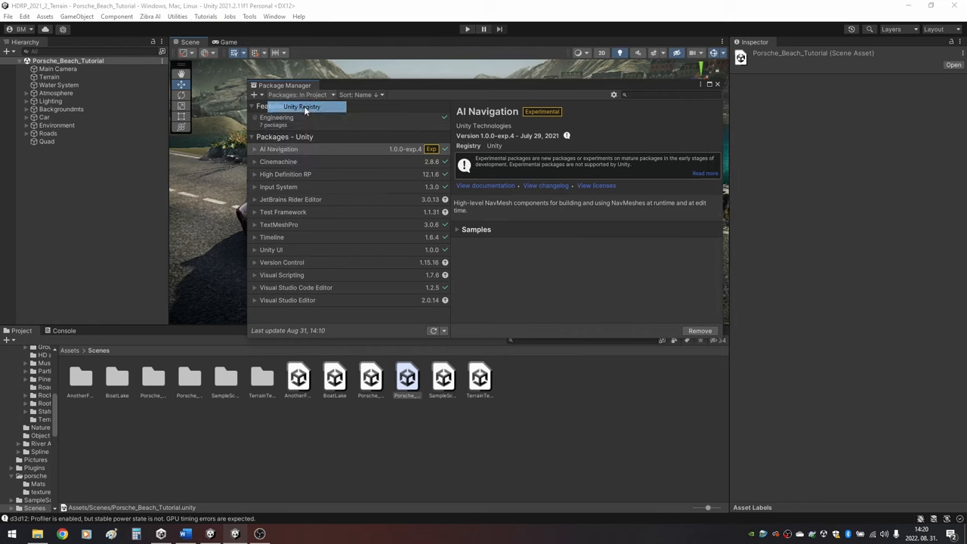
left_click(302, 105)
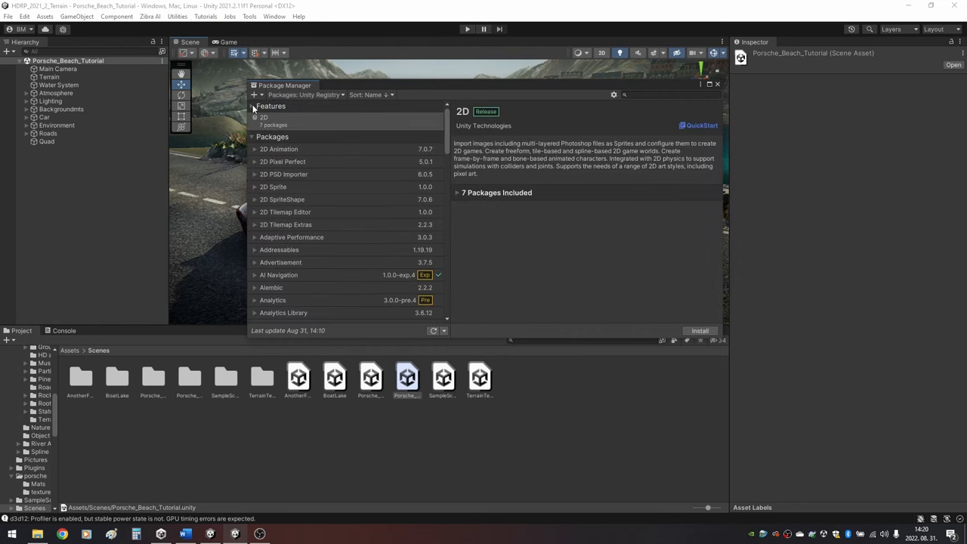
left_click(254, 118)
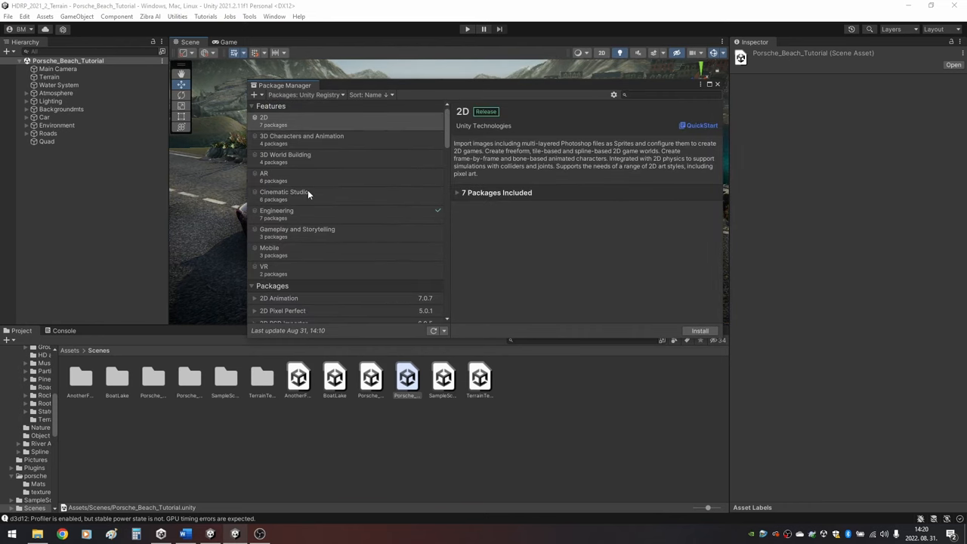
left_click(284, 194)
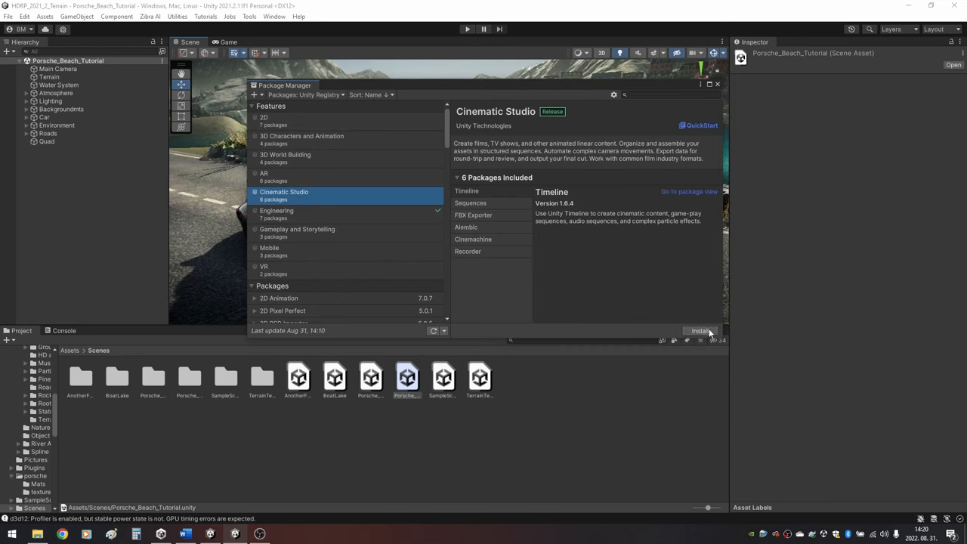
scroll("down", 3)
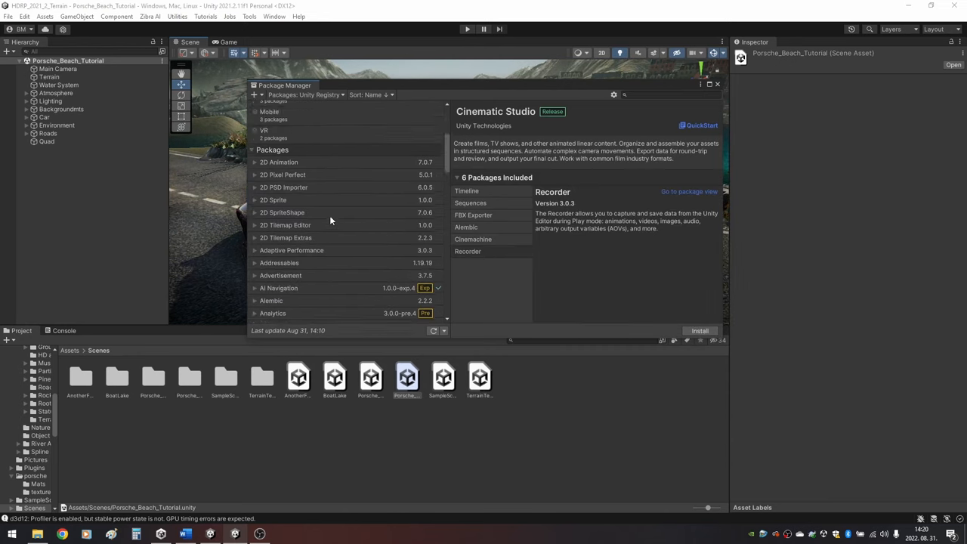
scroll("down", 3)
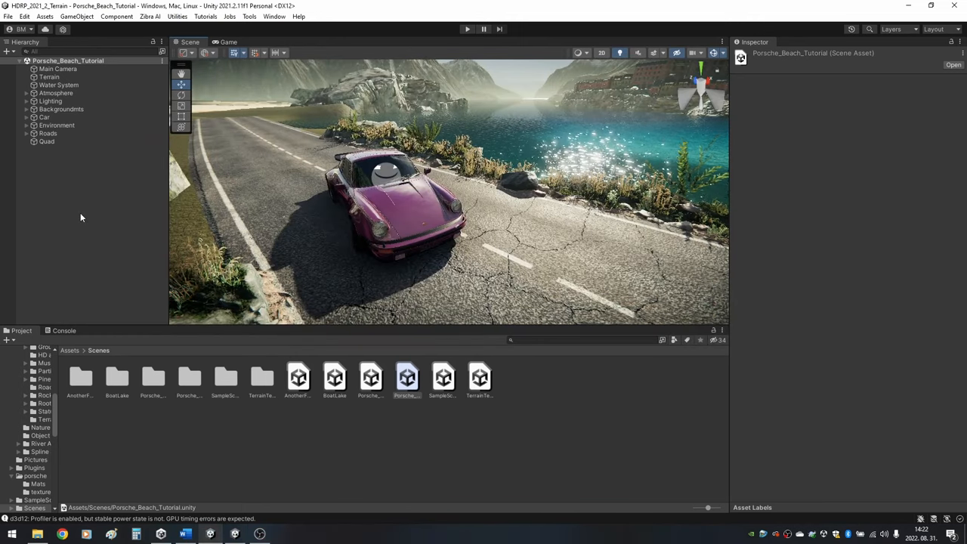
Step: Create an empty GameObject named TutorialSequence with its own Timeline asset
right_click(82, 217)
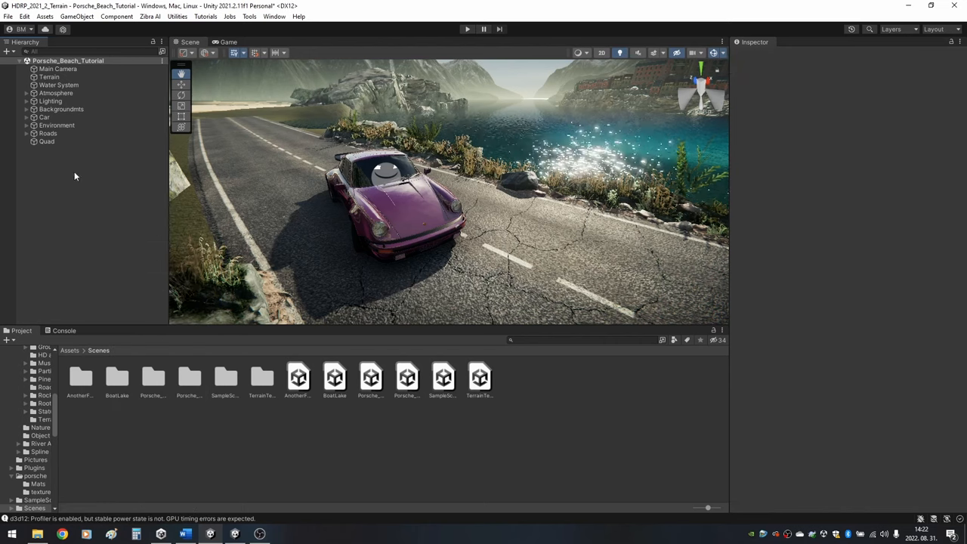
left_click(275, 15)
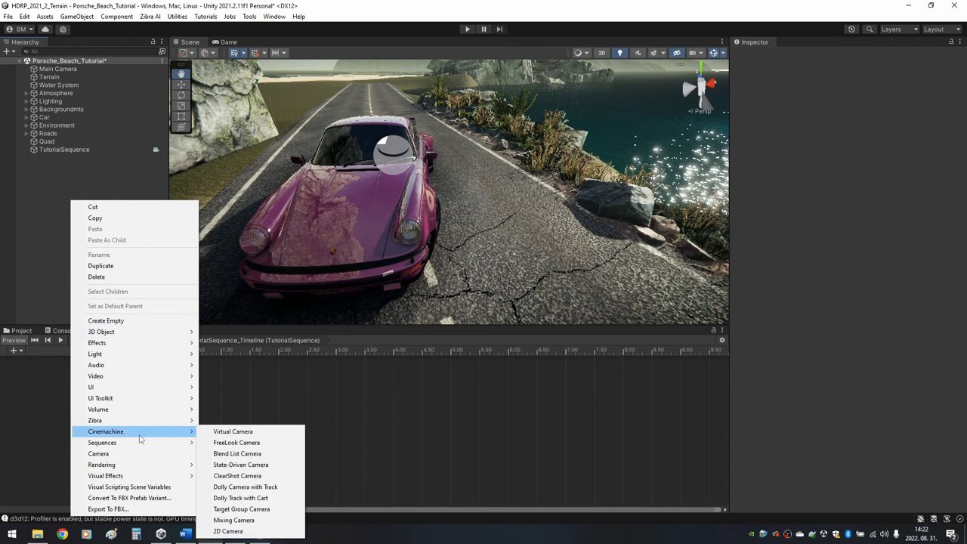
Step: Add a Cinemachine virtual camera CM vcam1 and select it to frame the car's front
left_click(233, 430)
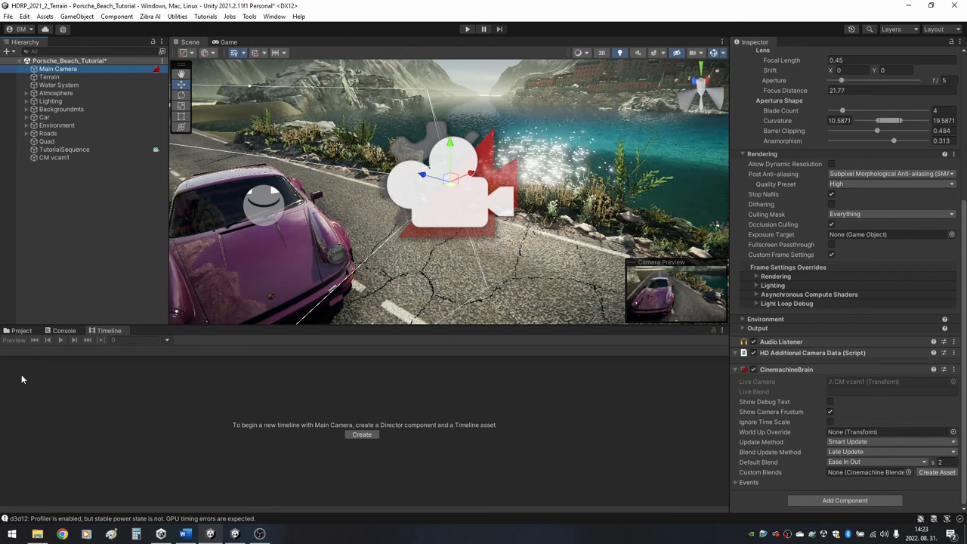
left_click(54, 157)
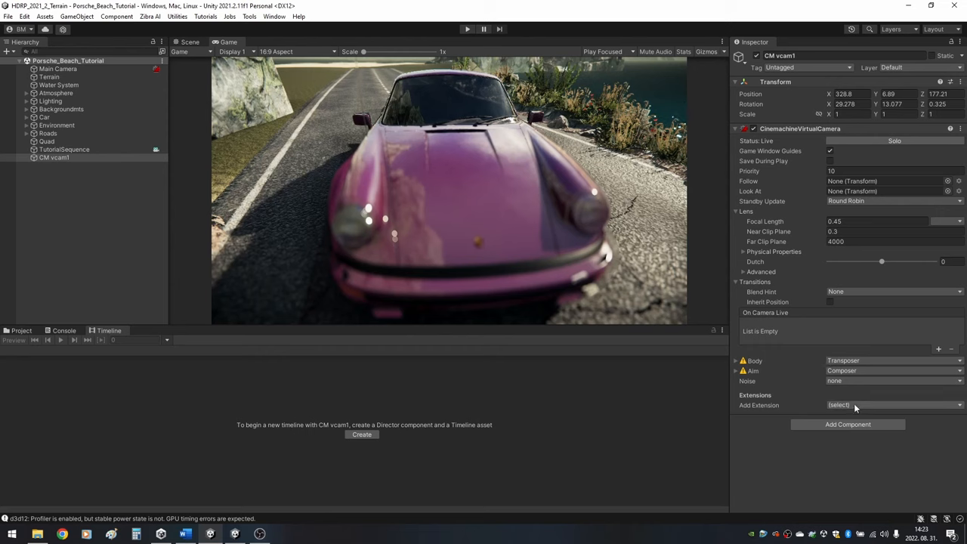
Step: Give CM vcam1 CinemachineVolumeSettings with a new profile and a Depth Of Field override
left_click(891, 405)
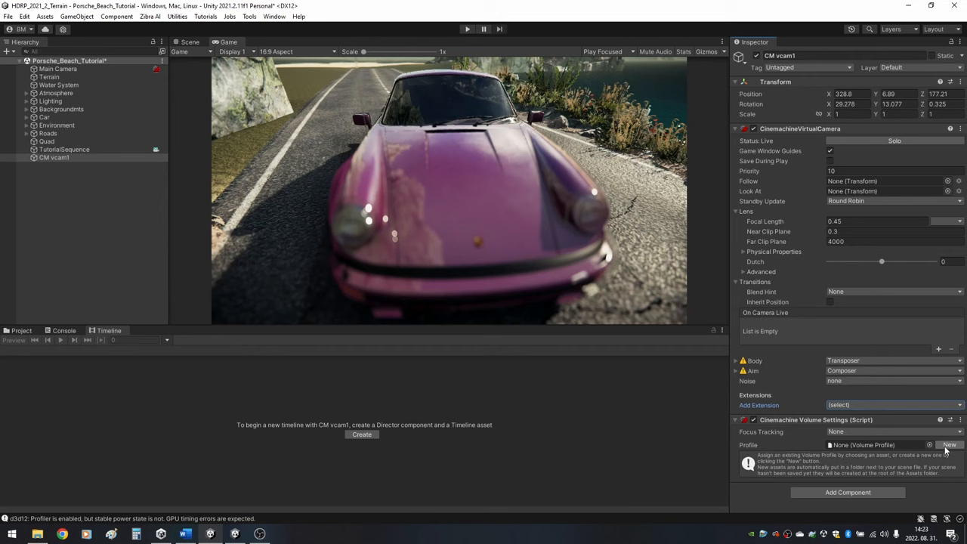
left_click(949, 444)
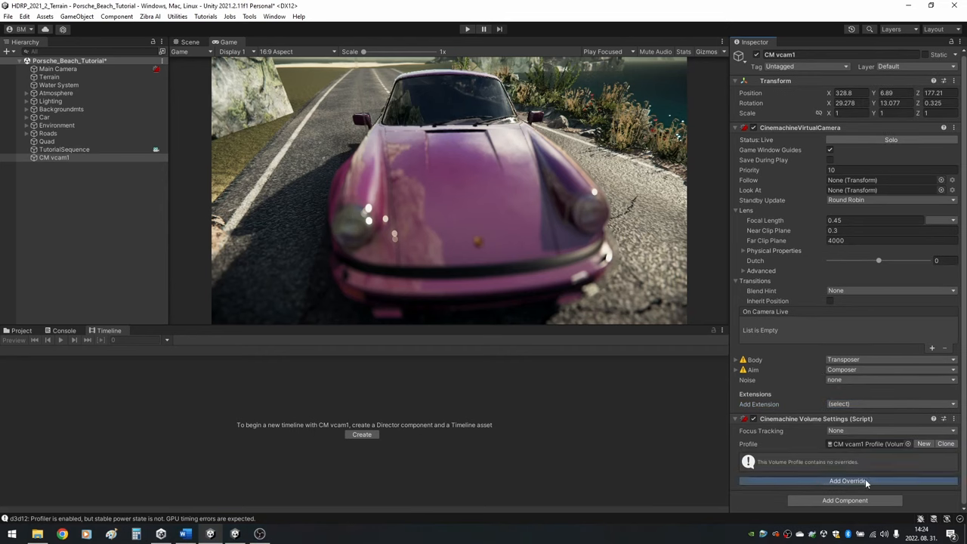
left_click(847, 481)
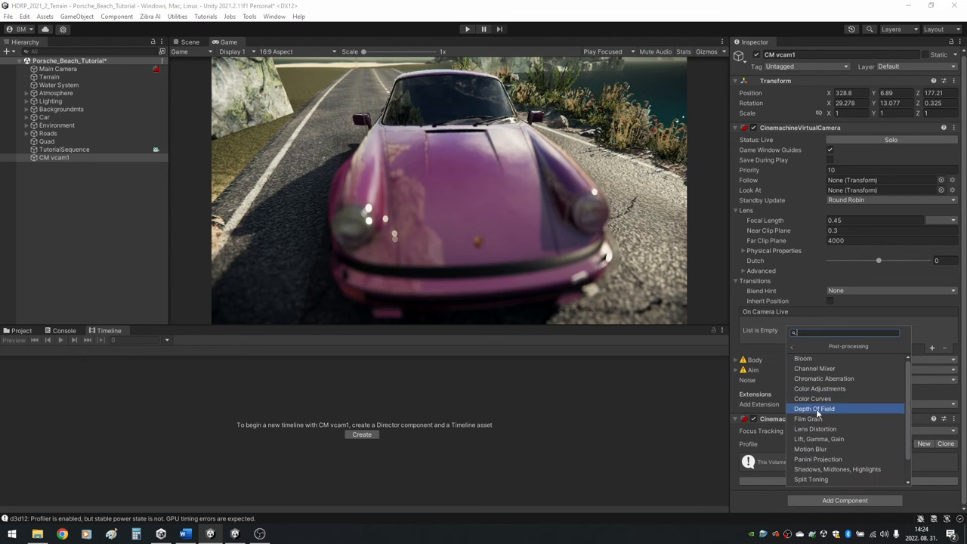
left_click(814, 408)
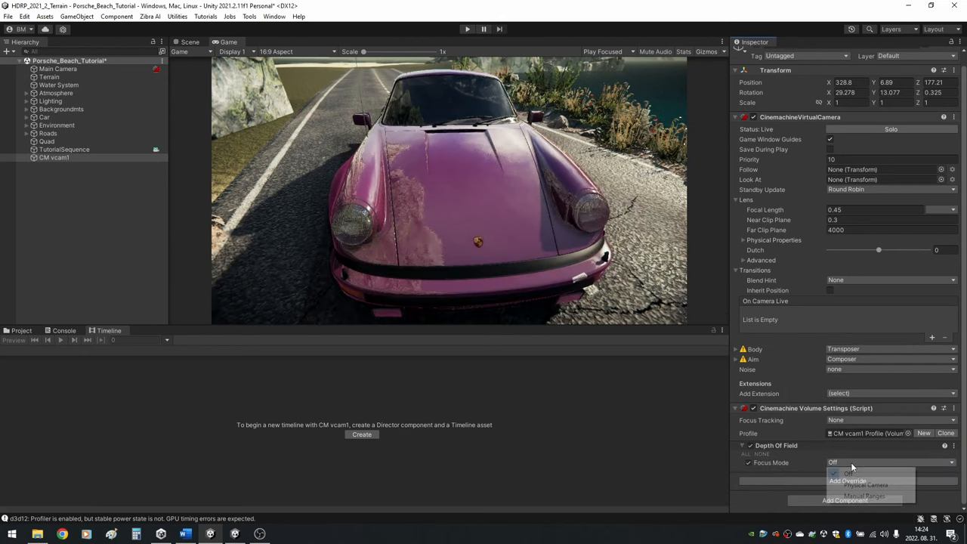
Step: Set the depth of field to Manual Ranges and tune the far blur radius behind the car
left_click(864, 496)
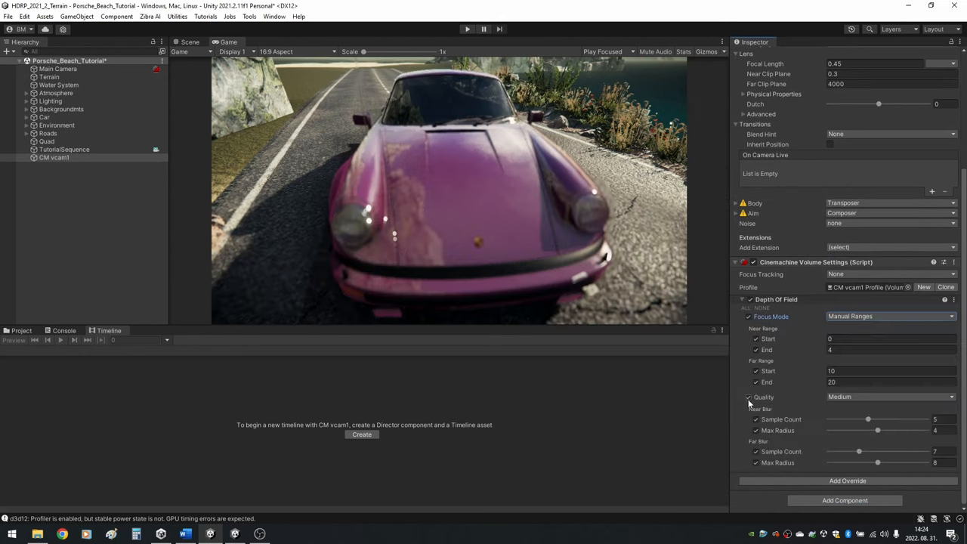
left_click_drag(877, 462, 894, 462)
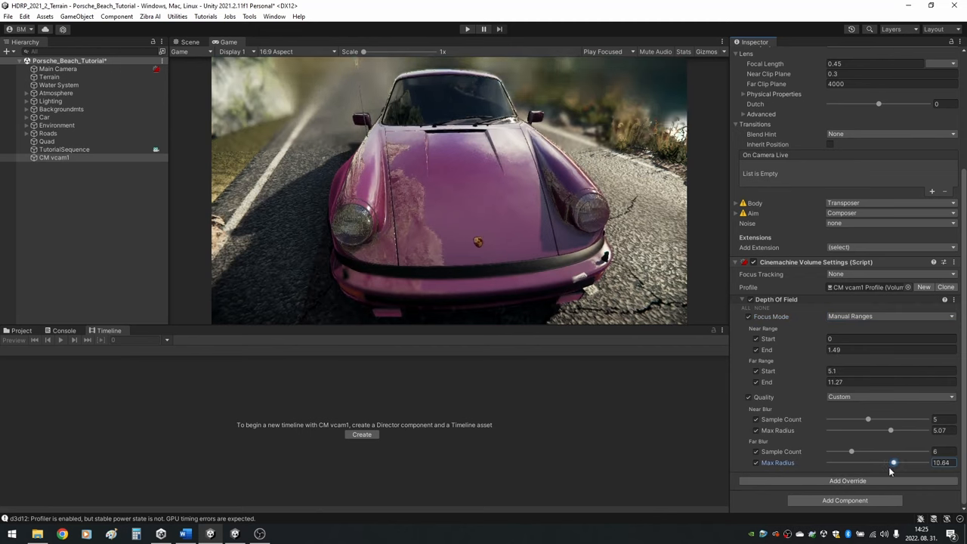
left_click_drag(894, 463, 885, 463)
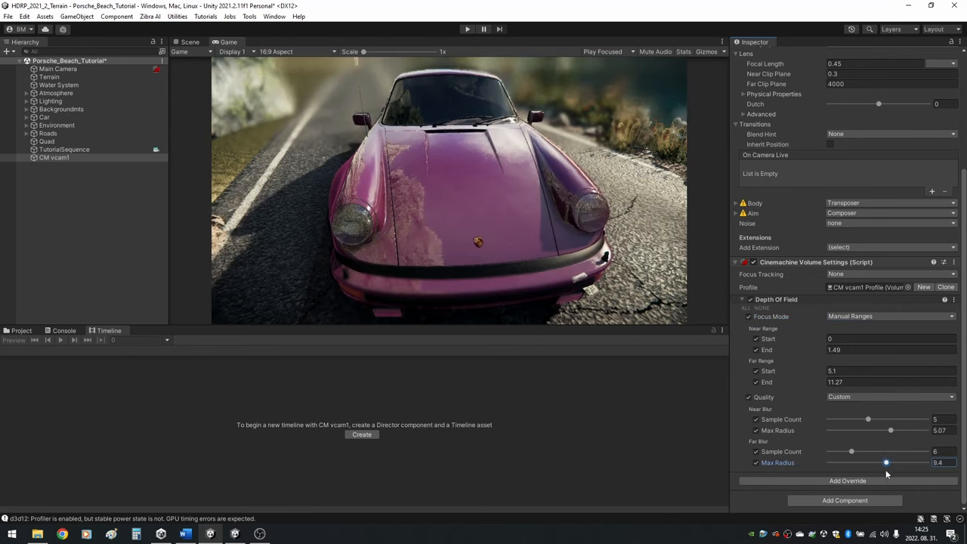
left_click_drag(885, 463, 882, 463)
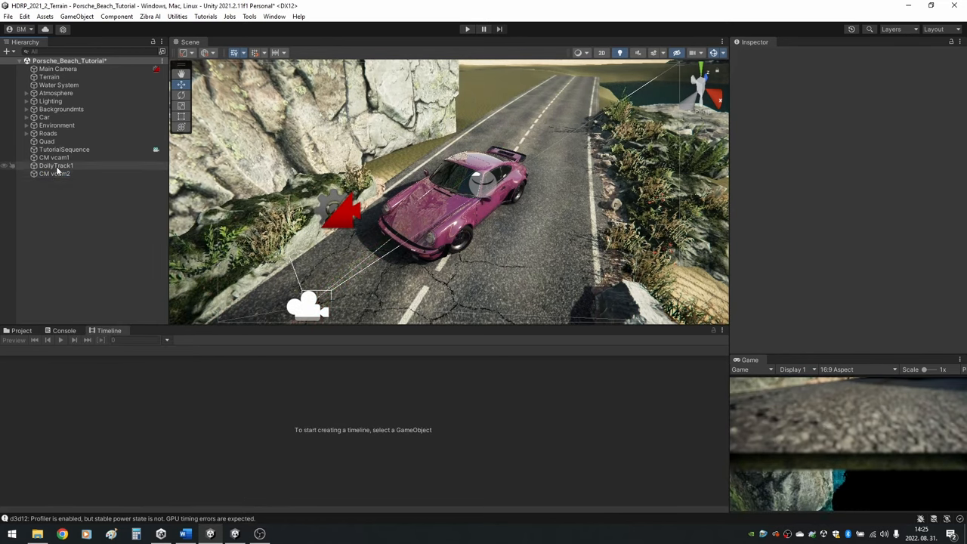
Step: Shape DollyTrack1 for CM vcam2 into a four-waypoint path curving along the road beside the car
left_click(54, 174)
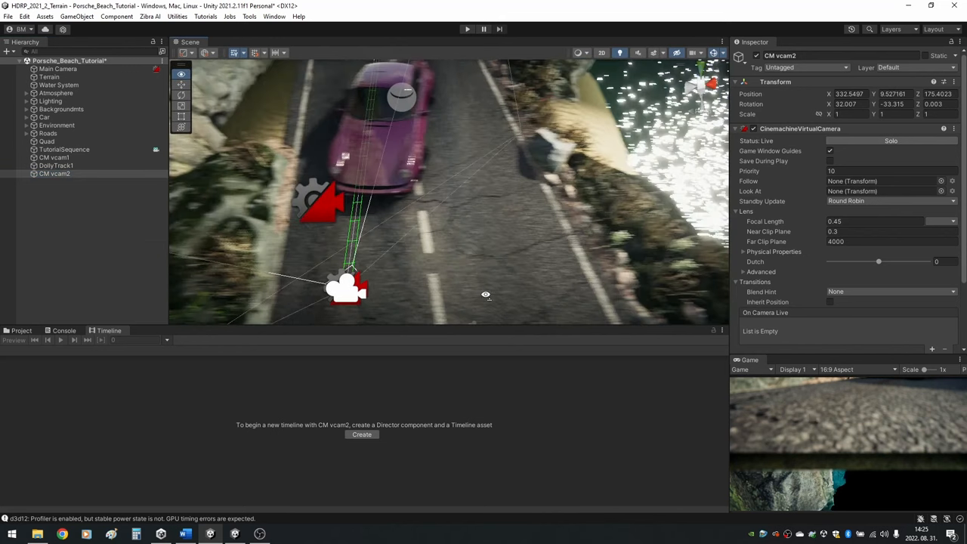
left_click(56, 165)
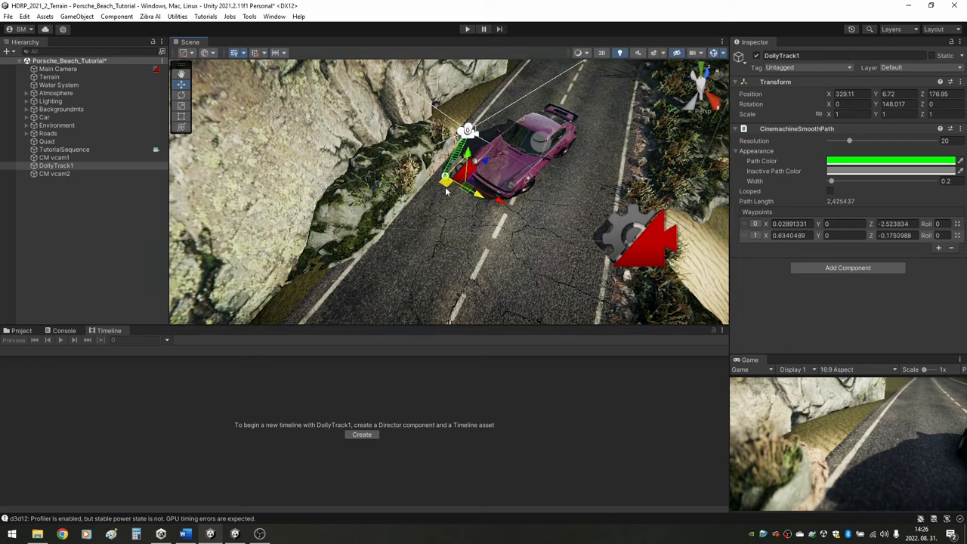
left_click_drag(472, 193, 456, 184)
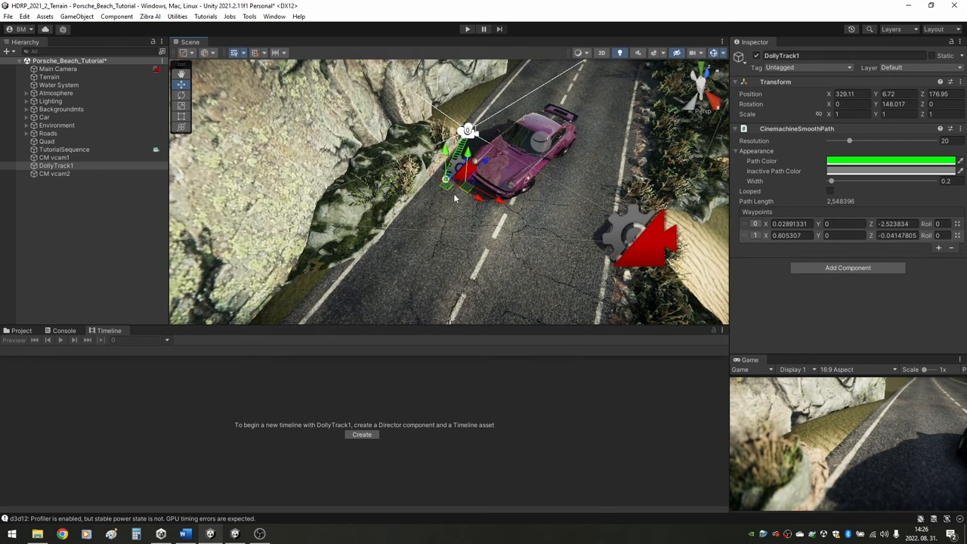
left_click(938, 248)
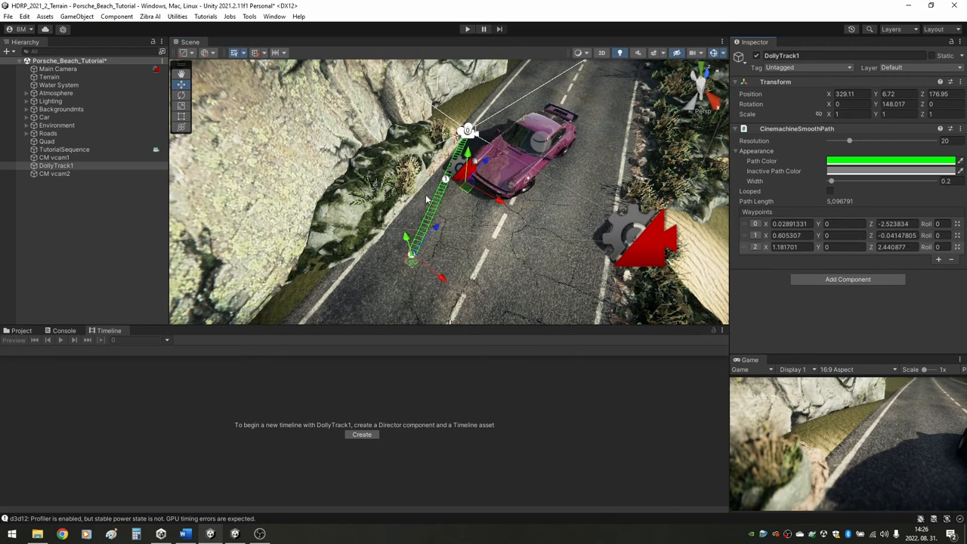
left_click(939, 259)
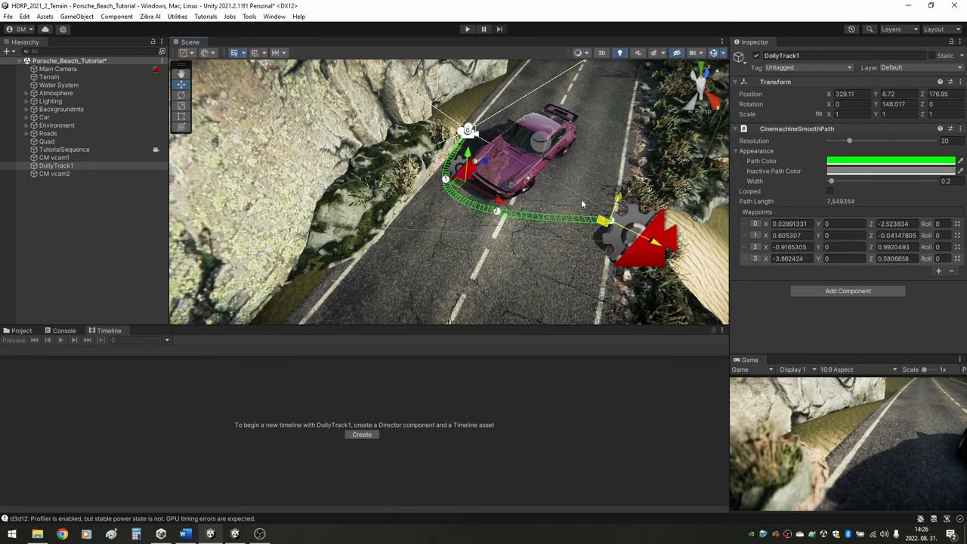
left_click_drag(604, 220, 562, 181)
type("CameraTarget")
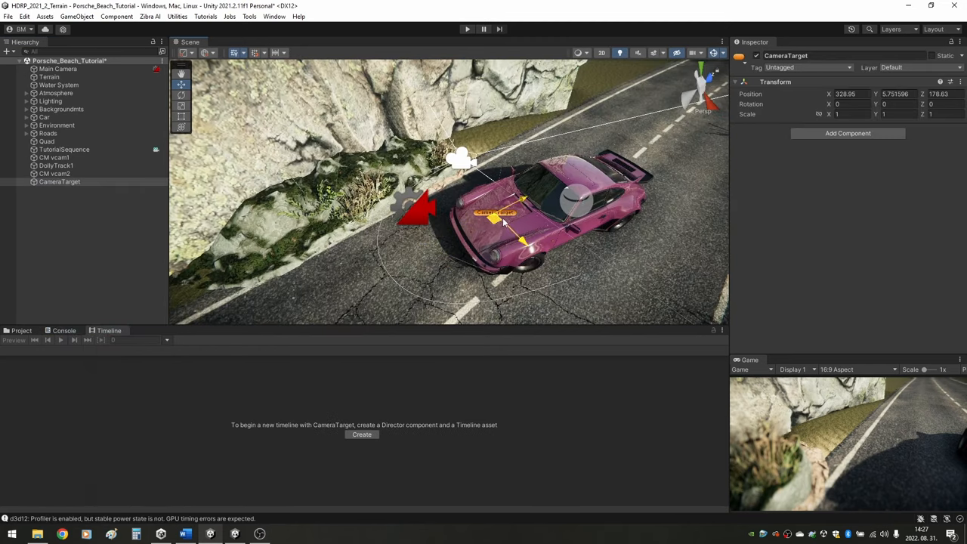
Step: Make CameraTarget on the car the Look At target of CM vcam2
left_click(55, 174)
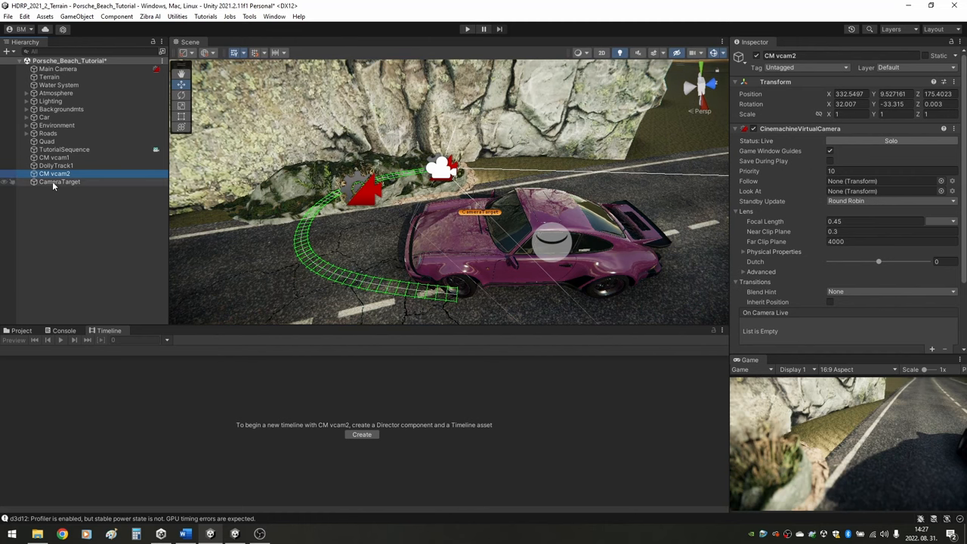
left_click(879, 190)
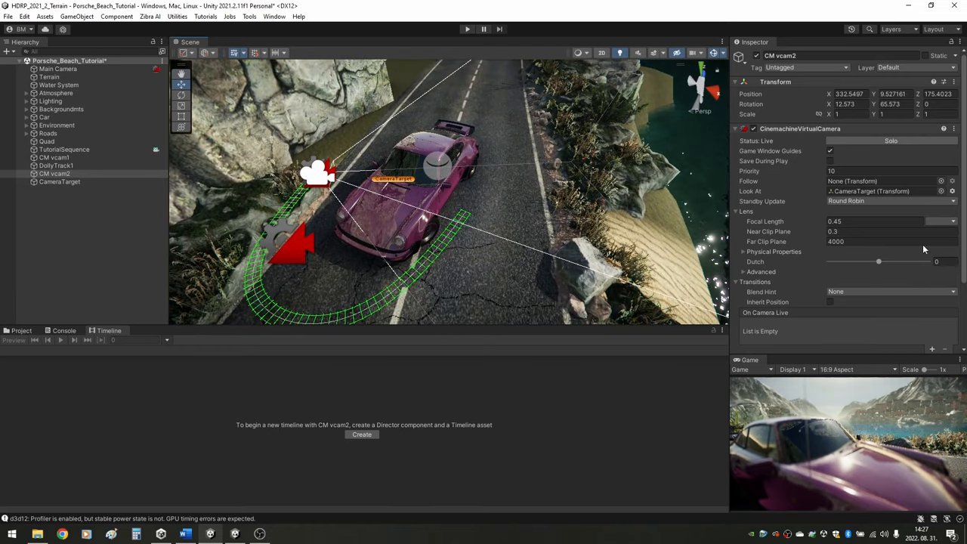
left_click(891, 322)
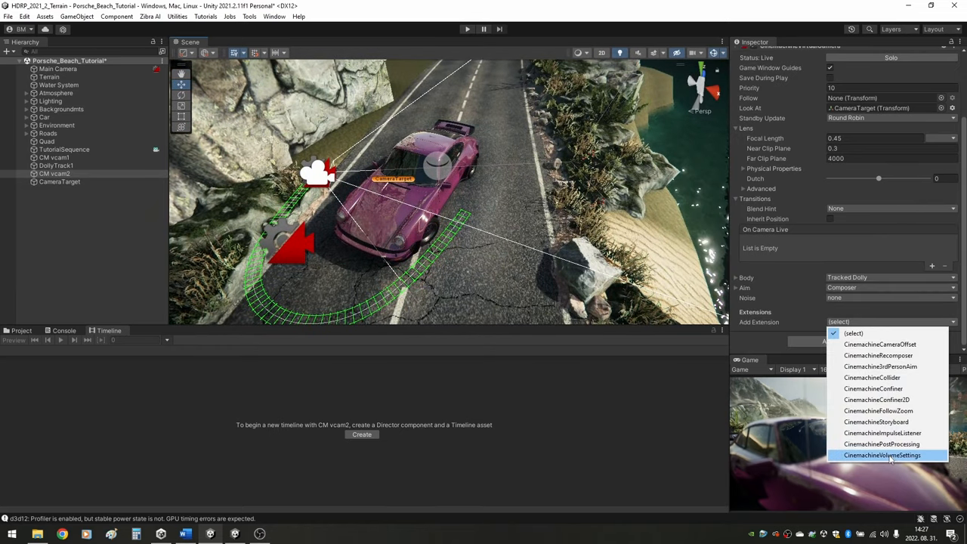
Step: Browse CM vcam2's override list, then select TutorialSequence for timeline editing
left_click(883, 455)
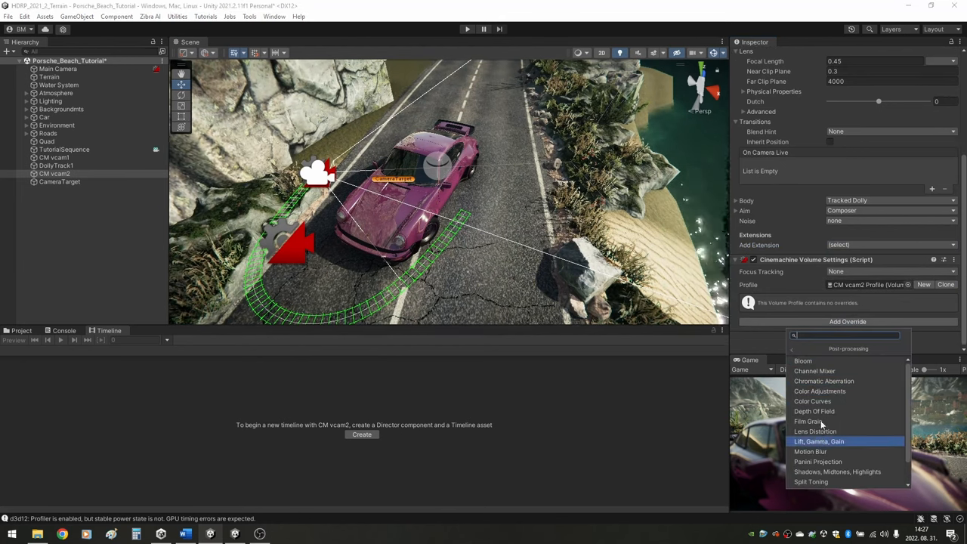
left_click(815, 411)
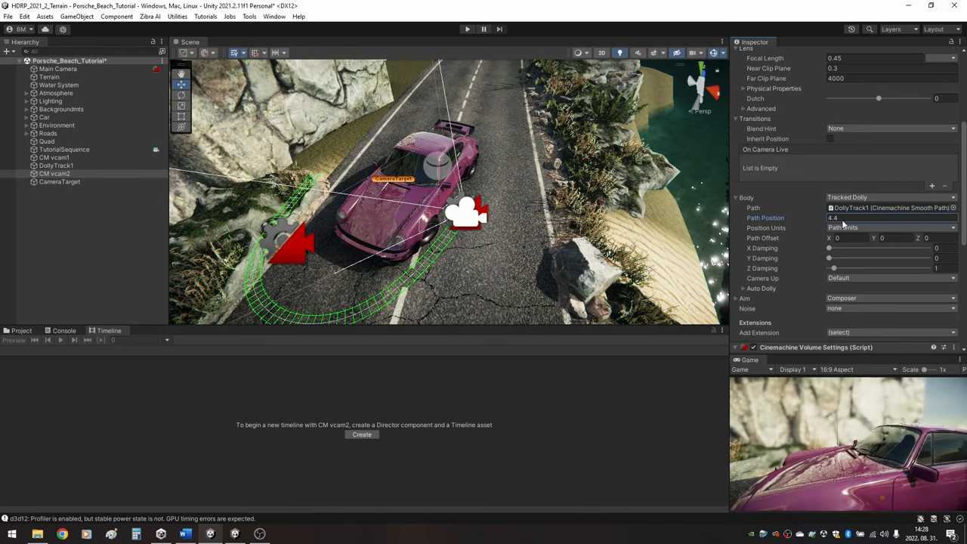
left_click(63, 149)
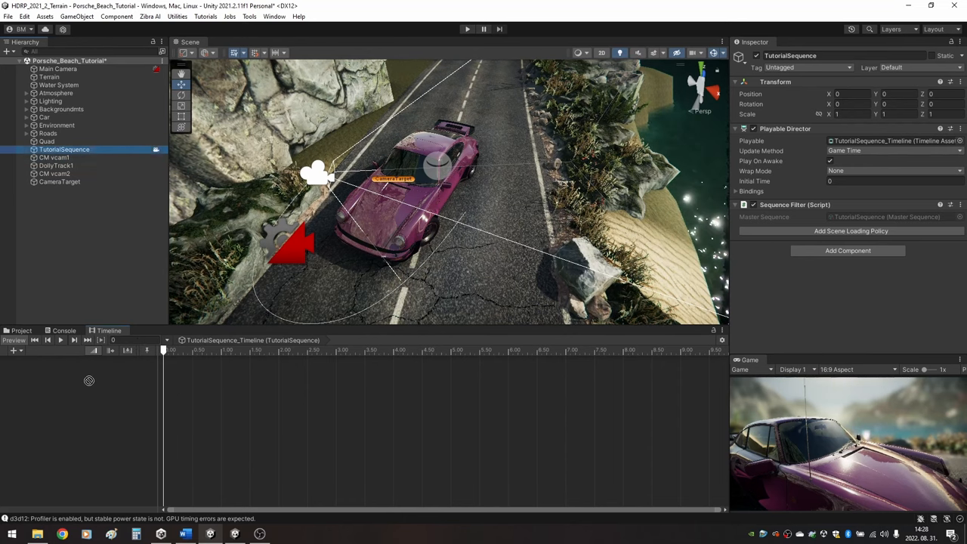
Step: Add a CM vcam1 activation track and trim its clip to end at 2.55 s
right_click(89, 381)
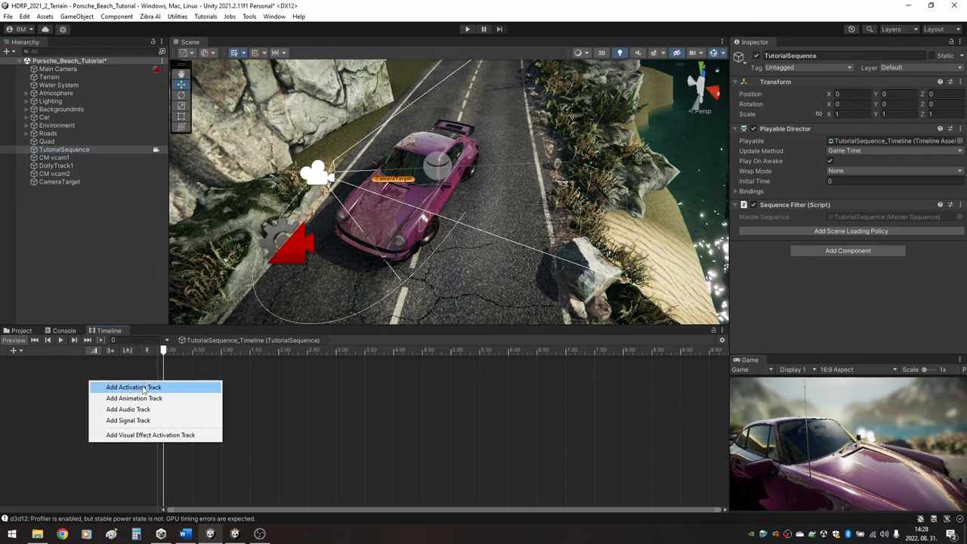
left_click(133, 387)
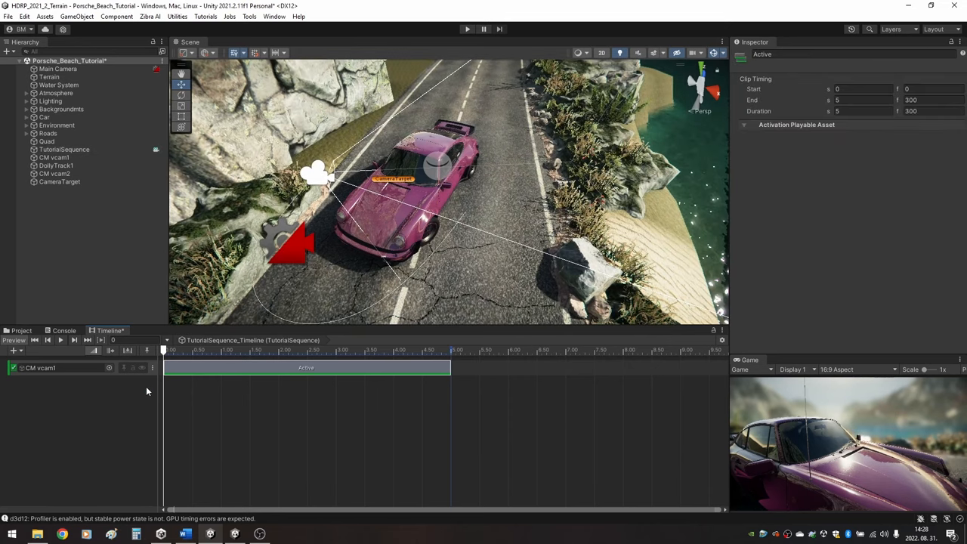
left_click_drag(450, 368, 437, 369)
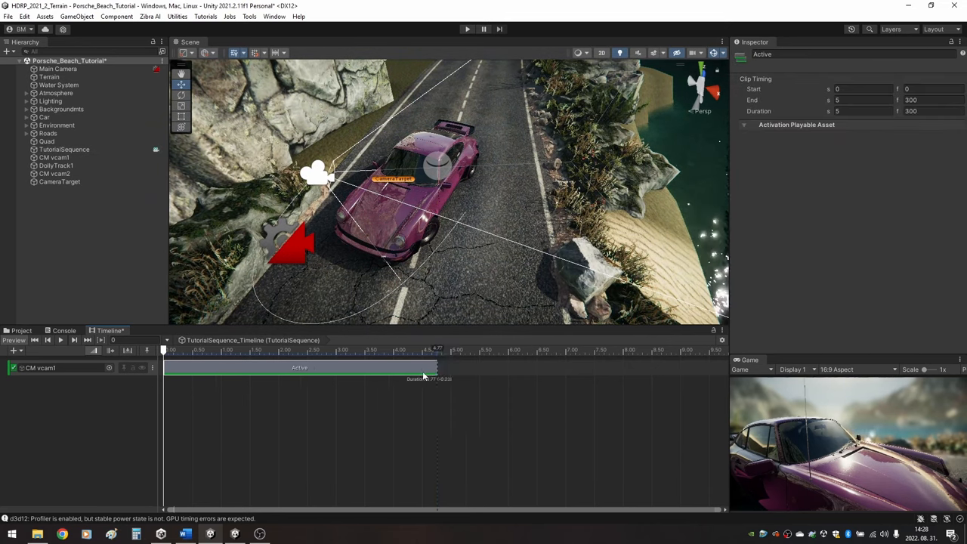
left_click_drag(435, 368, 310, 369)
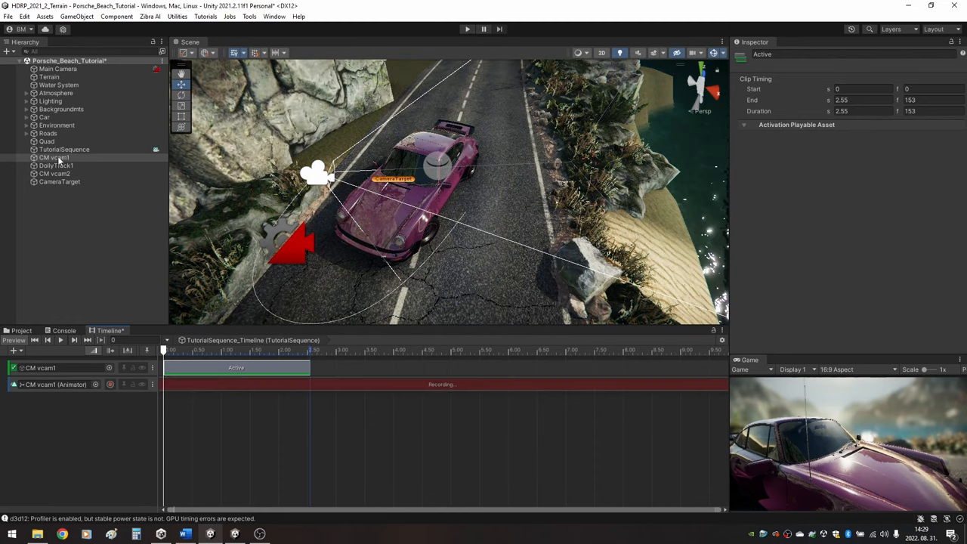
Step: Record a CM vcam1 animation track on the timeline and return to TutorialSequence
left_click(53, 157)
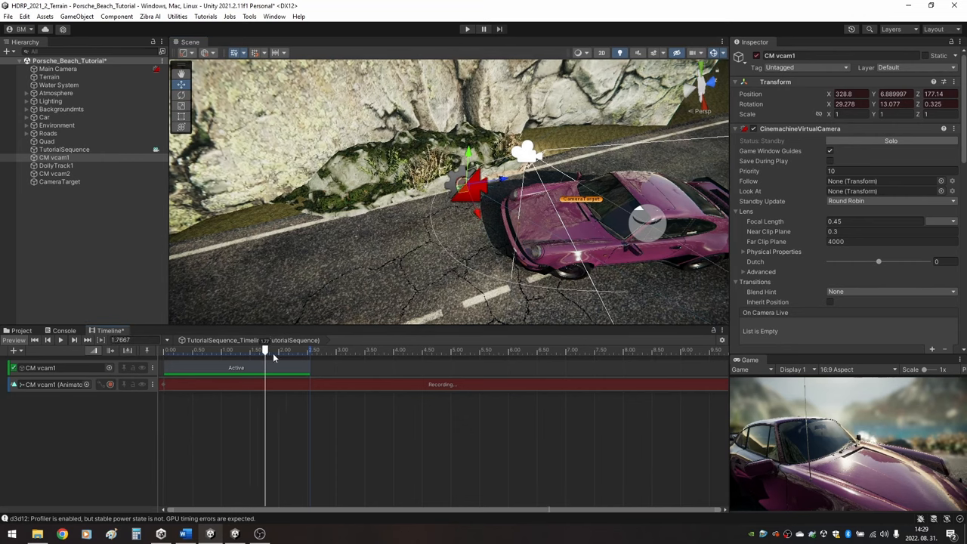
left_click_drag(266, 351, 305, 350)
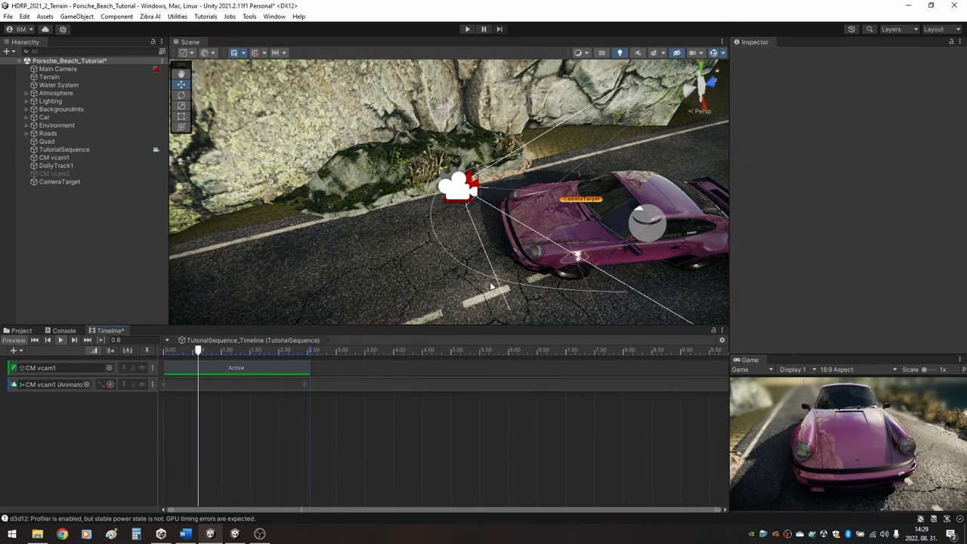
left_click(64, 149)
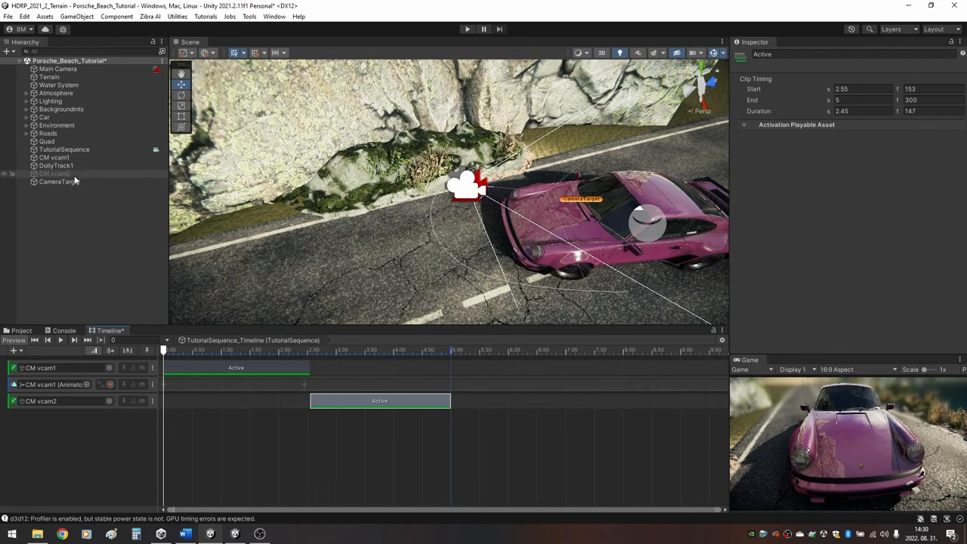
Step: Extend the CM vcam2 clip to about 7.18 s and keyframe its dolly Path Position
left_click_drag(451, 401, 577, 400)
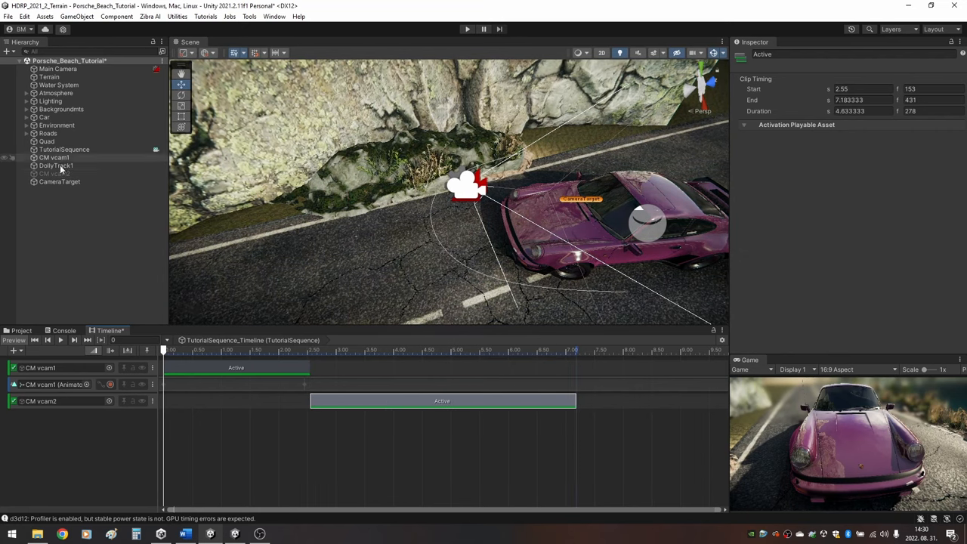
left_click(249, 351)
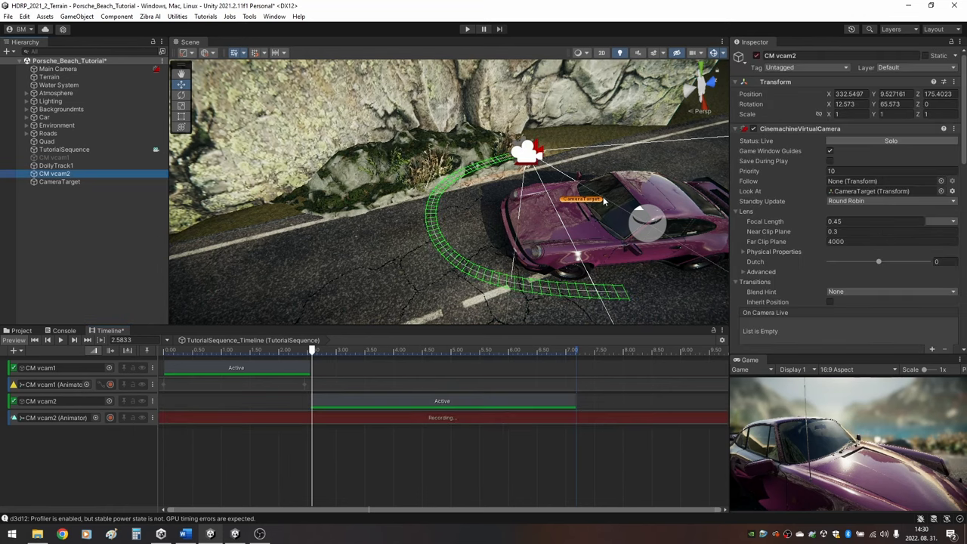
scroll("down", 3)
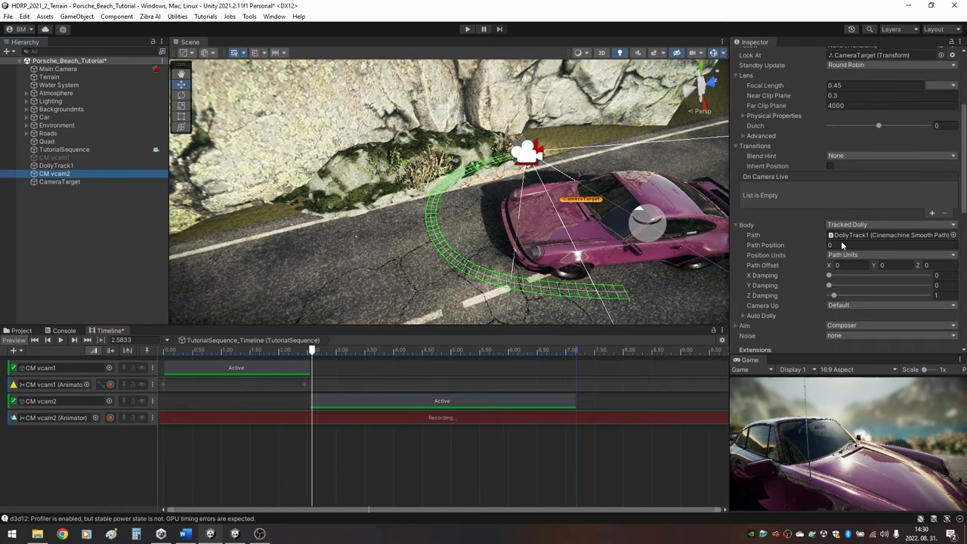
left_click(892, 245)
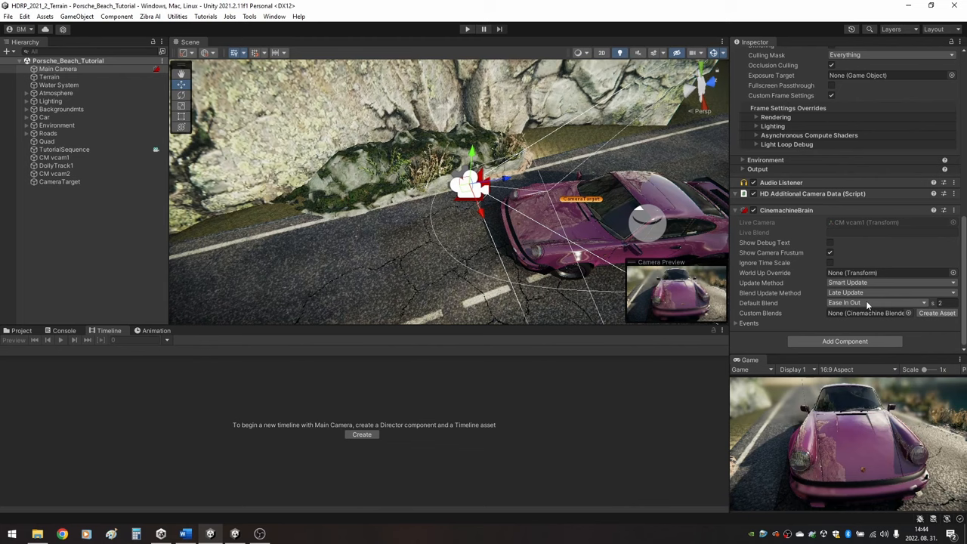
Step: Set the Main Camera's CinemachineBrain Default Blend to Cut
left_click(876, 302)
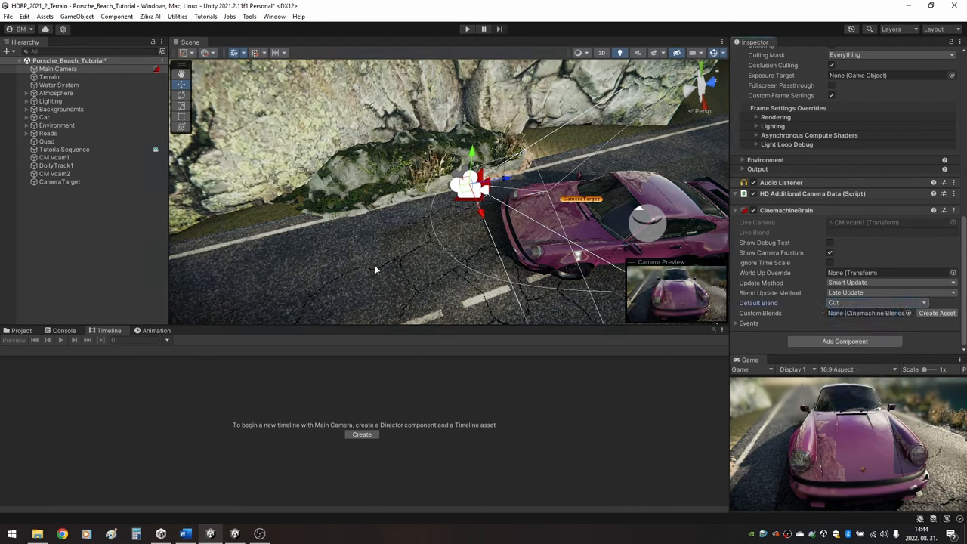
left_click(275, 15)
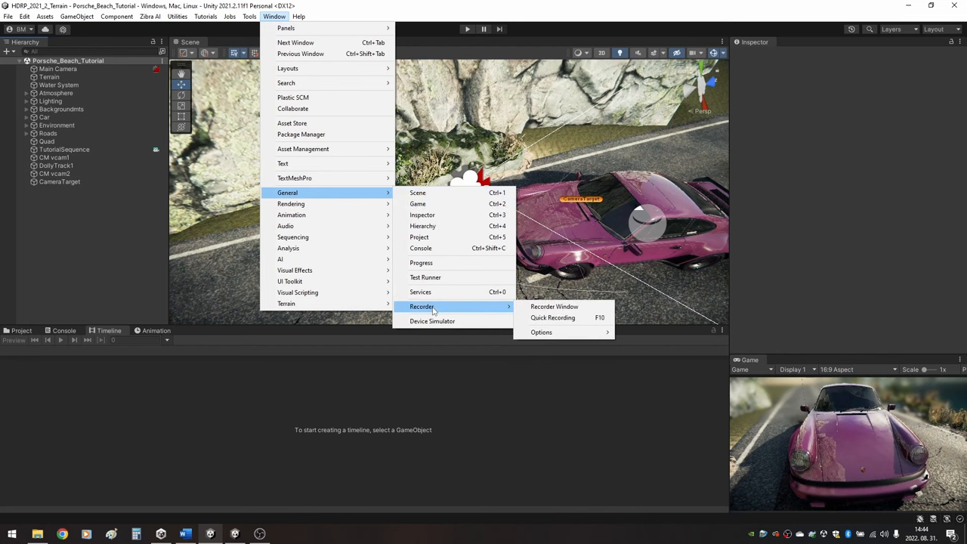
Step: Add an Image Sequence recorder capturing the Game view as 1080p PNG frames into Recordings
left_click(553, 305)
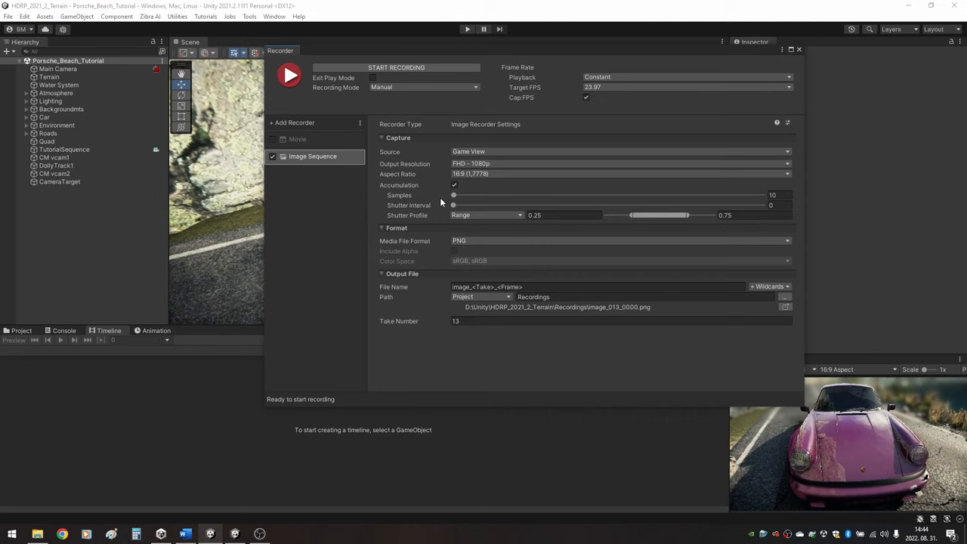
mouse_move(476, 219)
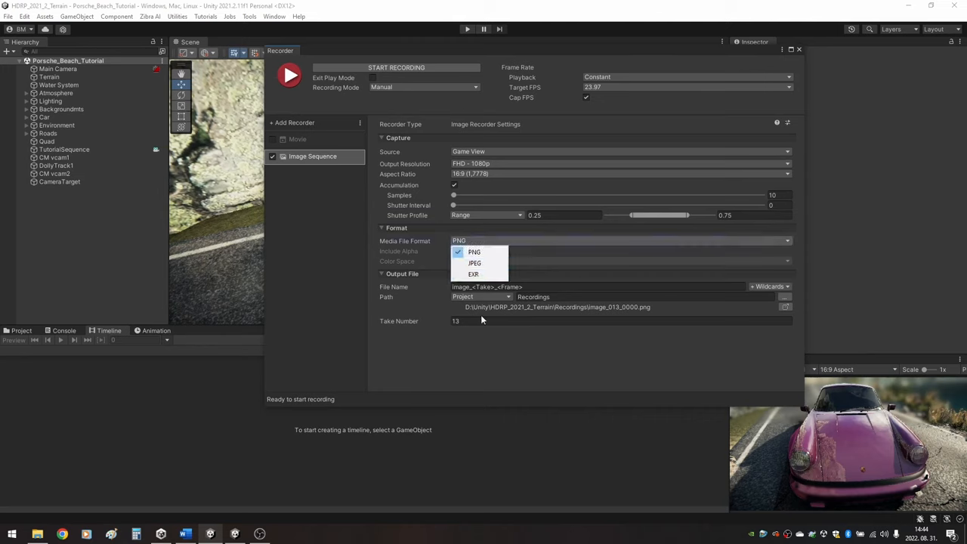
left_click(474, 251)
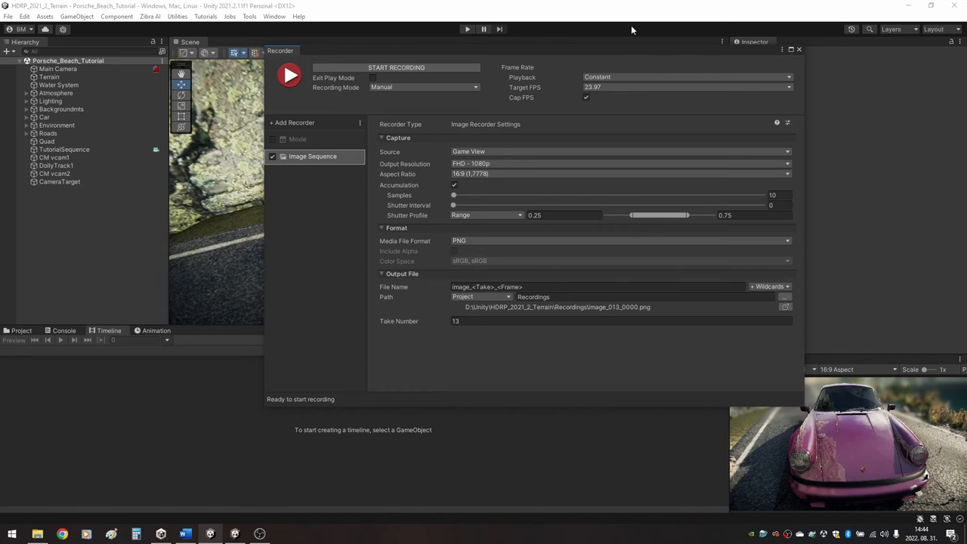
left_click_drag(281, 51, 109, 100)
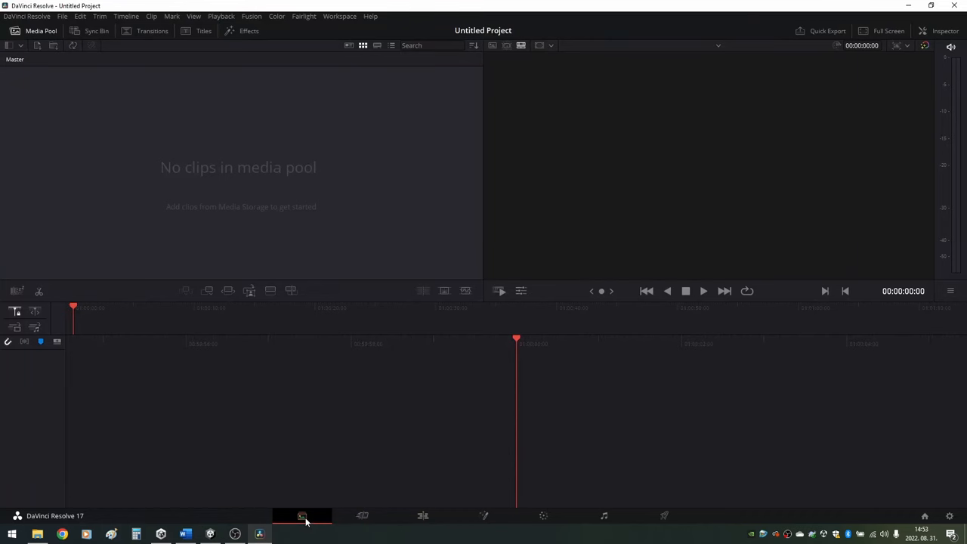
Step: Import the image_013 PNG frames from Recordings into the Media Pool as one 177-frame clip
left_click(302, 515)
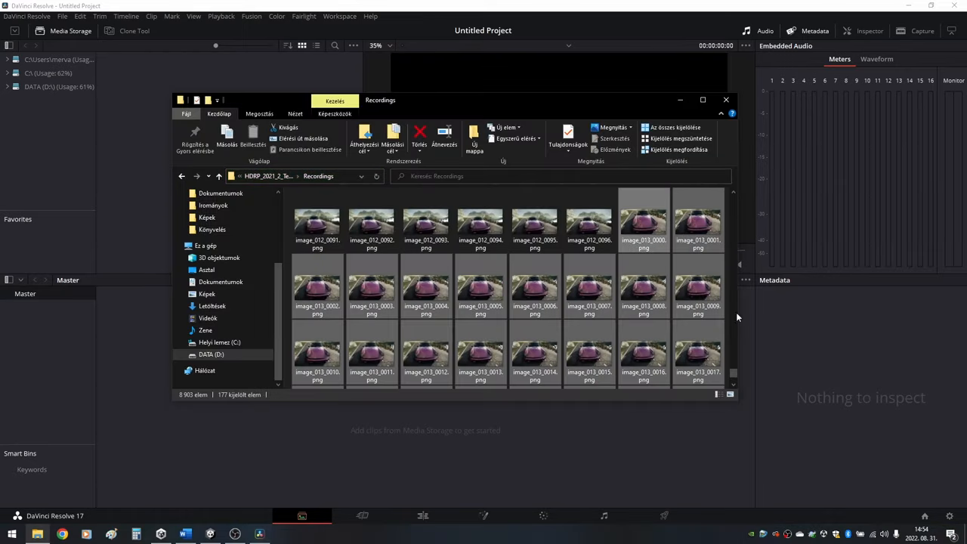
scroll("up", 3)
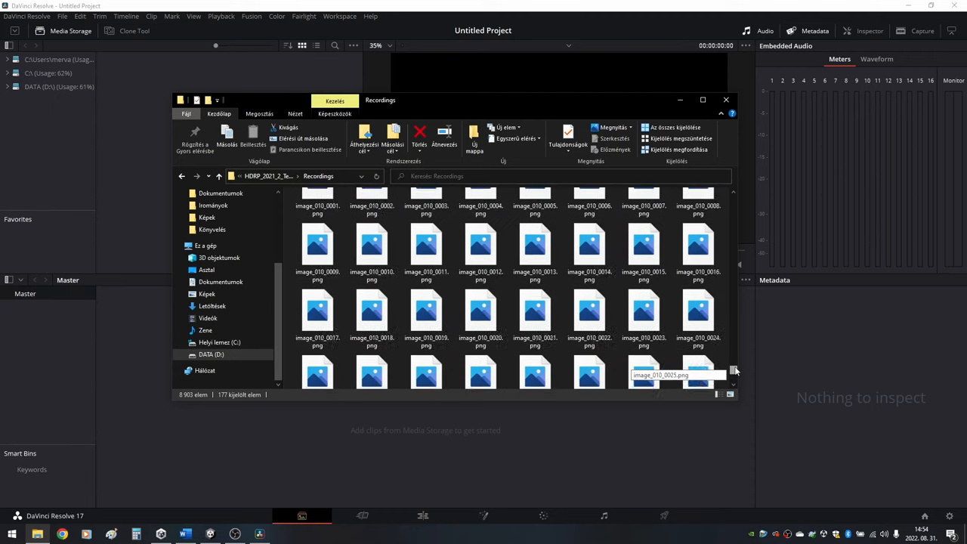
scroll("down", 3)
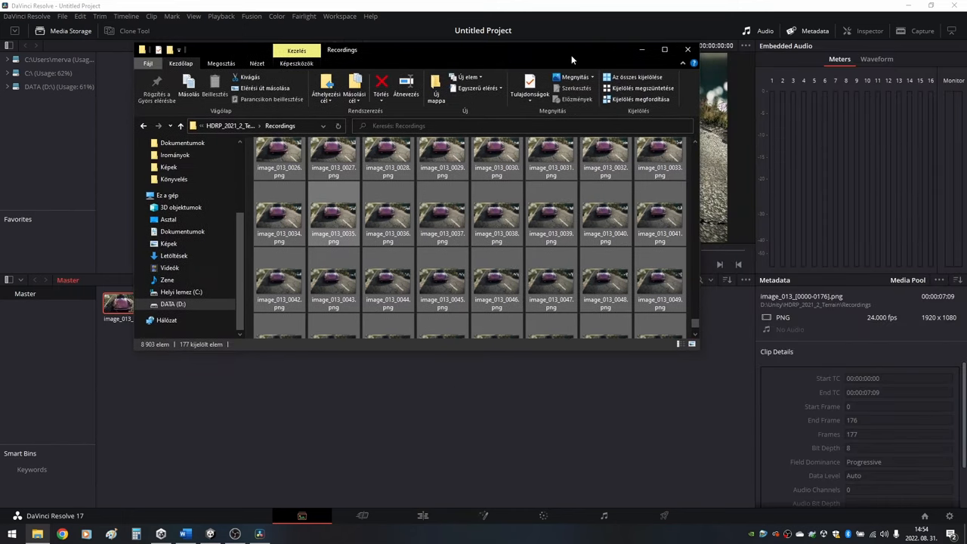
left_click(686, 48)
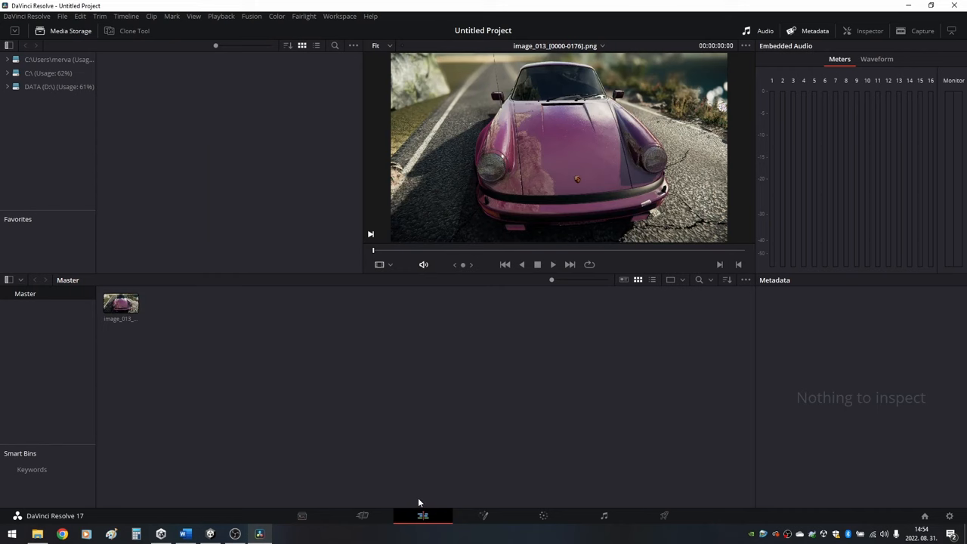
Step: Place the clips on Timeline 1 joined by a one-second Dip To Color Dissolve
left_click(423, 515)
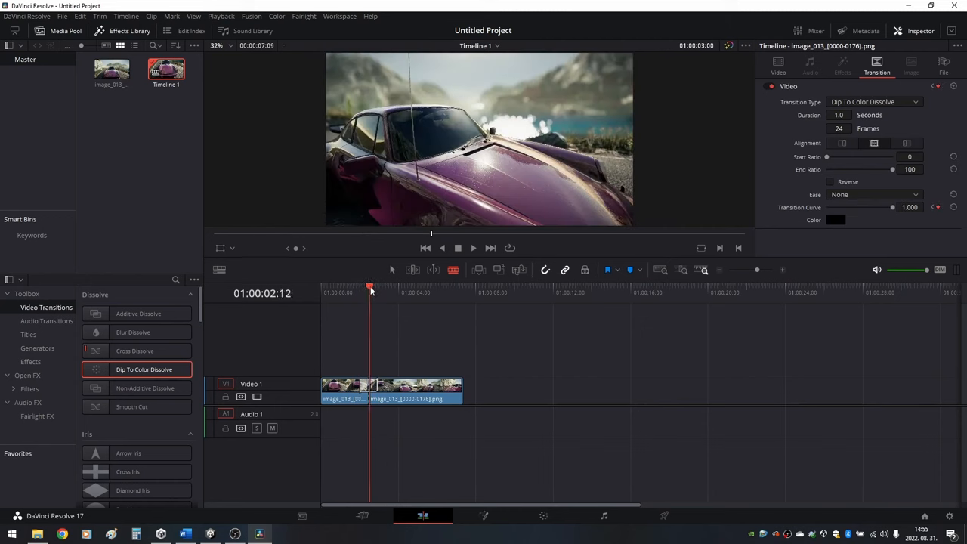
left_click(663, 515)
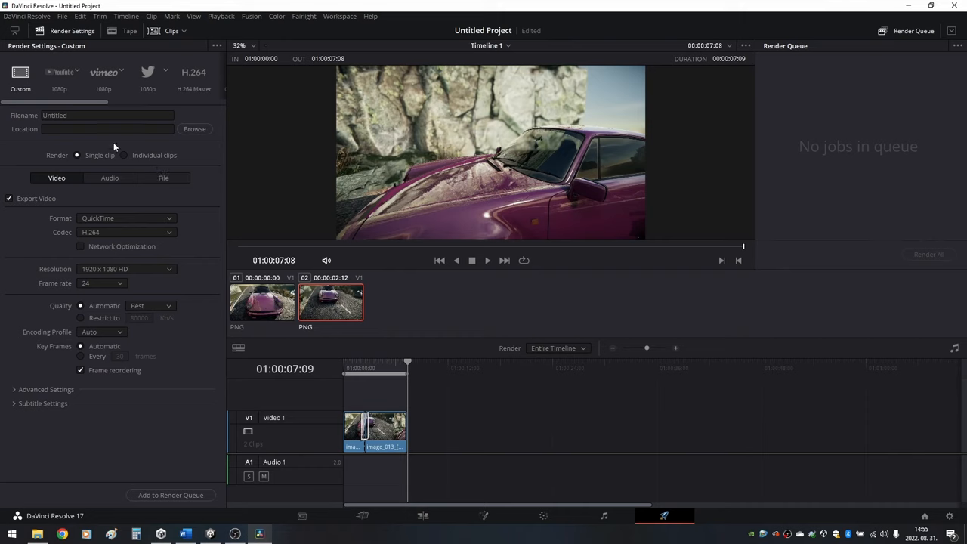
mouse_move(83, 204)
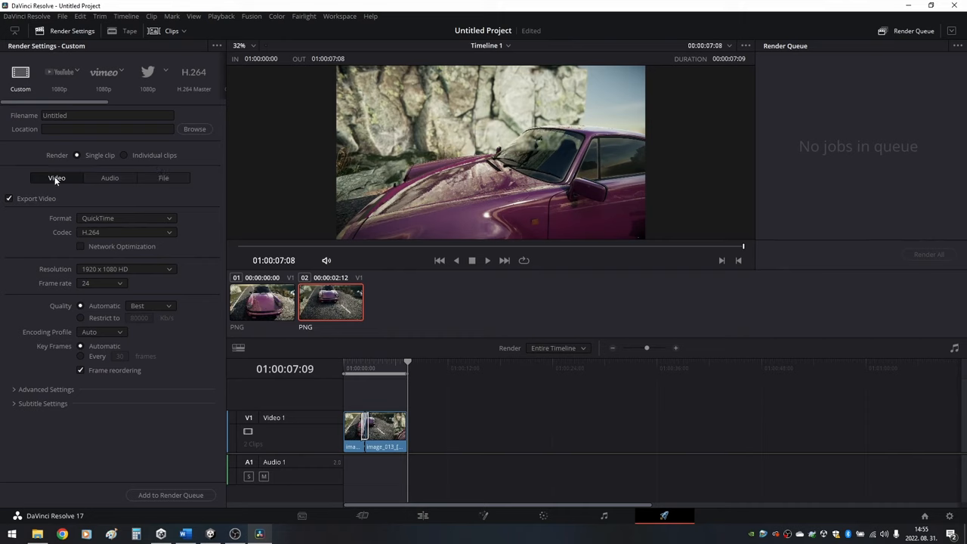
mouse_move(114, 273)
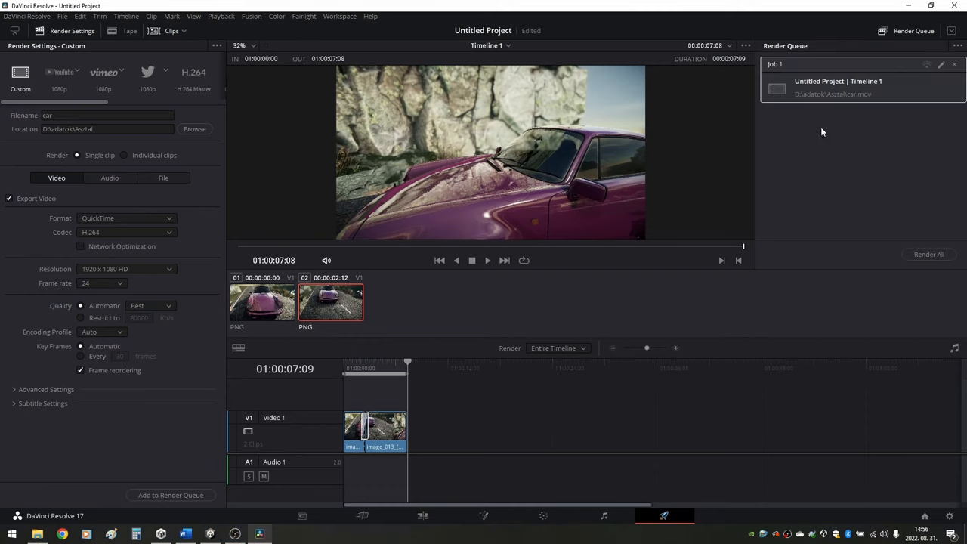
Step: Render Timeline 1 from the queue as a 1920×1080 QuickTime H.264 video
left_click(928, 253)
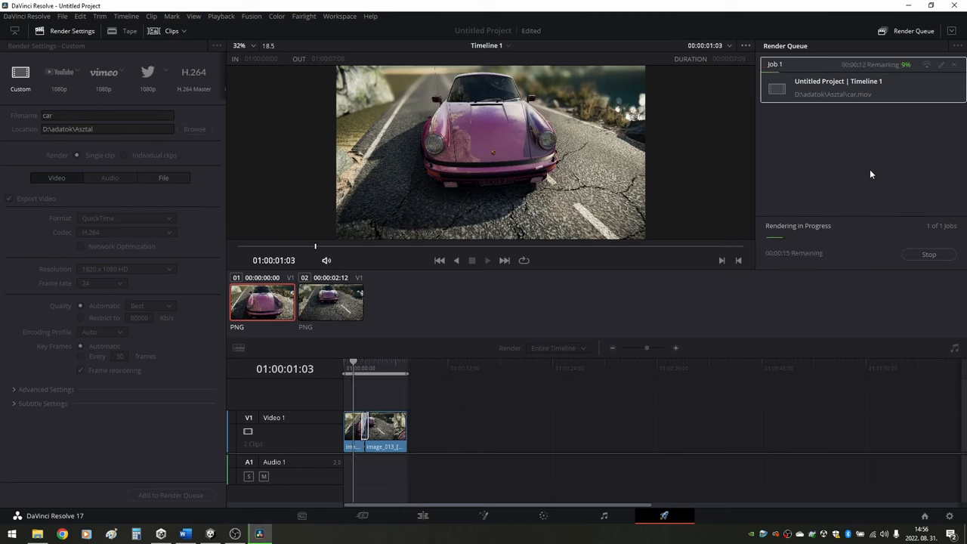